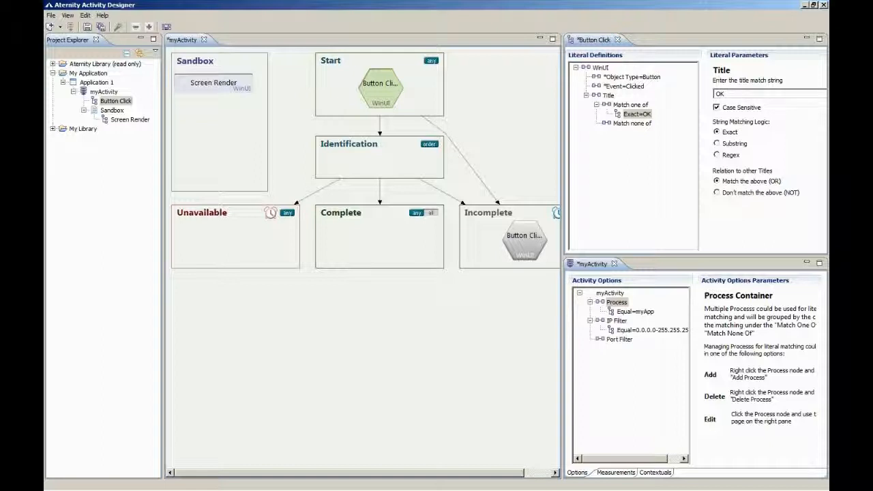
Show the Screen Render step's literal object definition within the myActivity signature under myApp.
{"action": "left_click", "coordinate": [213, 87]}
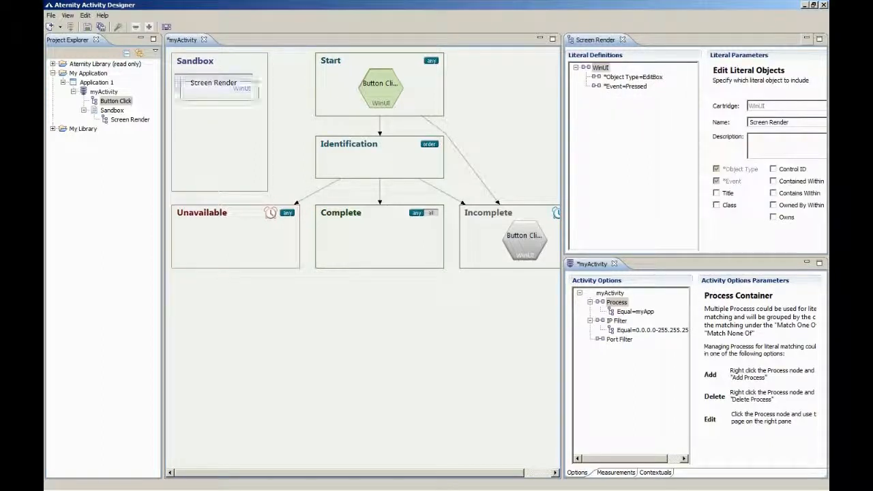
{"action": "left_click_drag", "start_coordinate": [213, 88], "coordinate": [379, 240]}
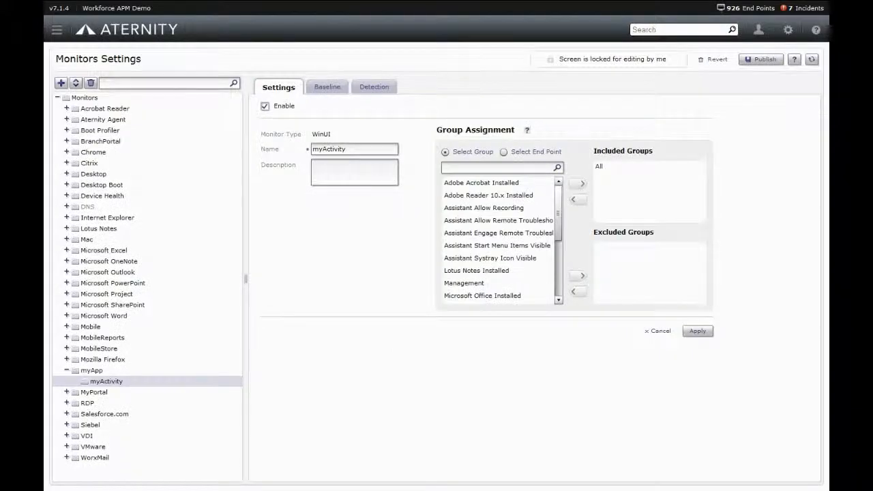
Go Home to the My Enterprise dashboard with locations, applications, health events and key indicators.
{"action": "left_click", "coordinate": [789, 30]}
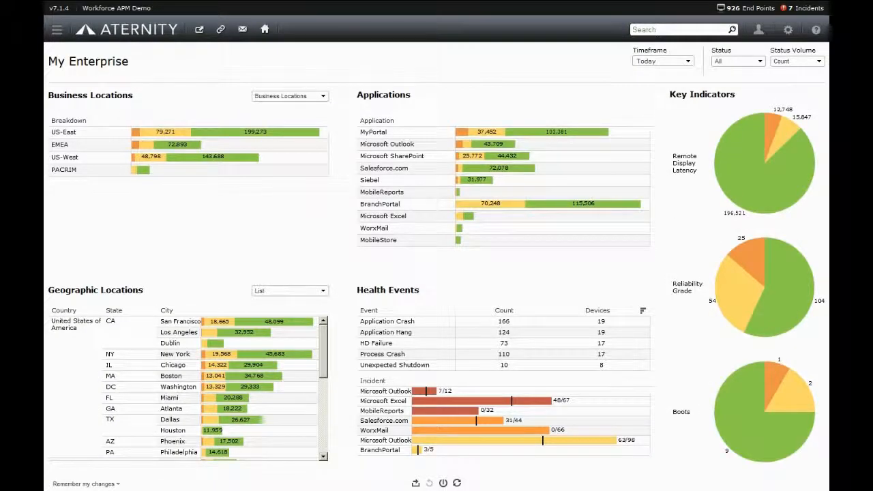
Drill into Microsoft Outlook's Application Status with its activities, departments, trends and locations.
{"action": "left_click", "coordinate": [477, 145]}
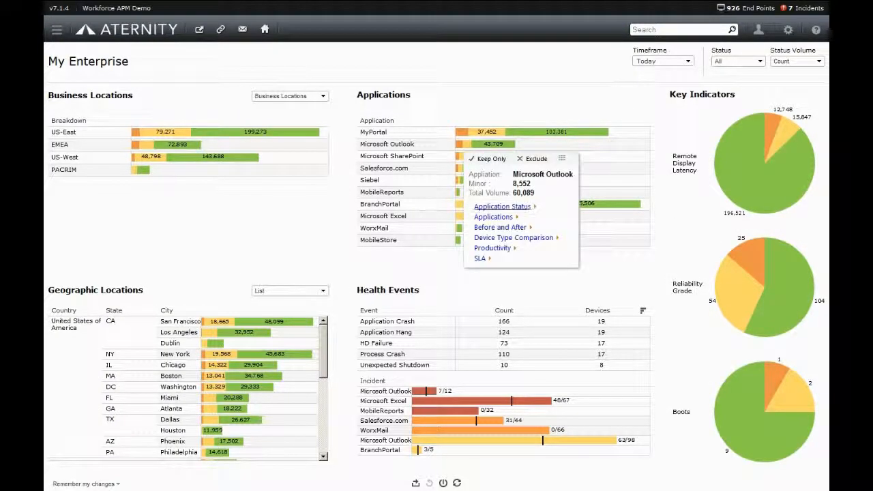
{"action": "left_click", "coordinate": [502, 206]}
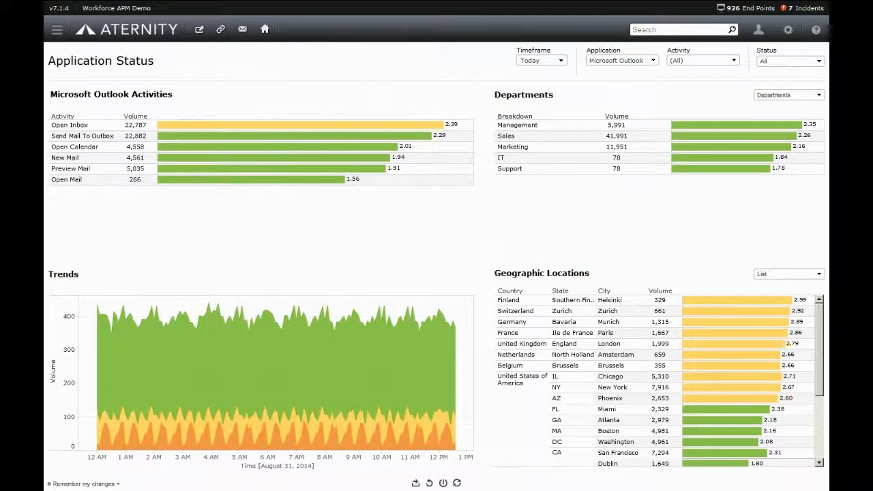
{"action": "left_click", "coordinate": [273, 169]}
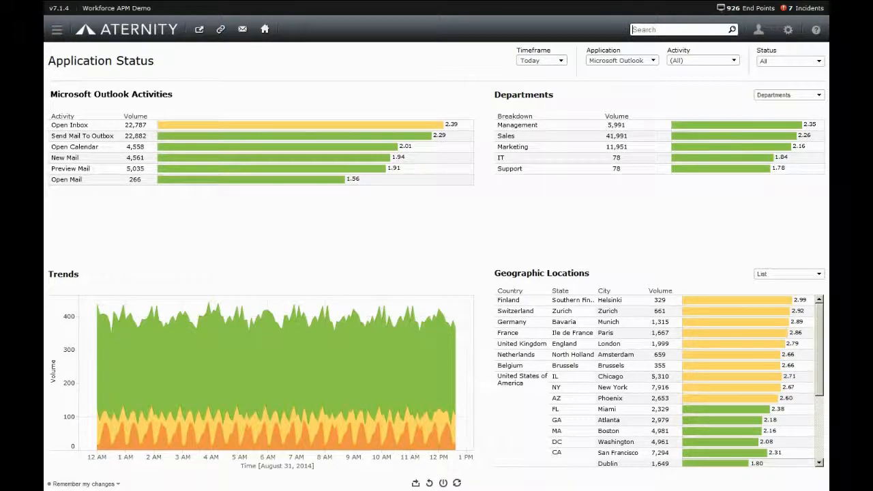
Search user 'adam' and drill into Siebel's Application Status, showing the Search Account activity.
{"action": "type", "text": "adam"}
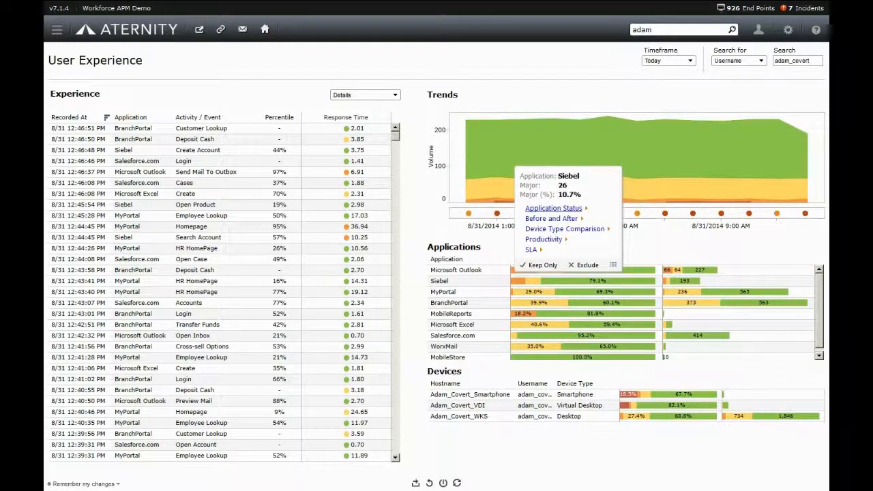
{"action": "left_click", "coordinate": [554, 207]}
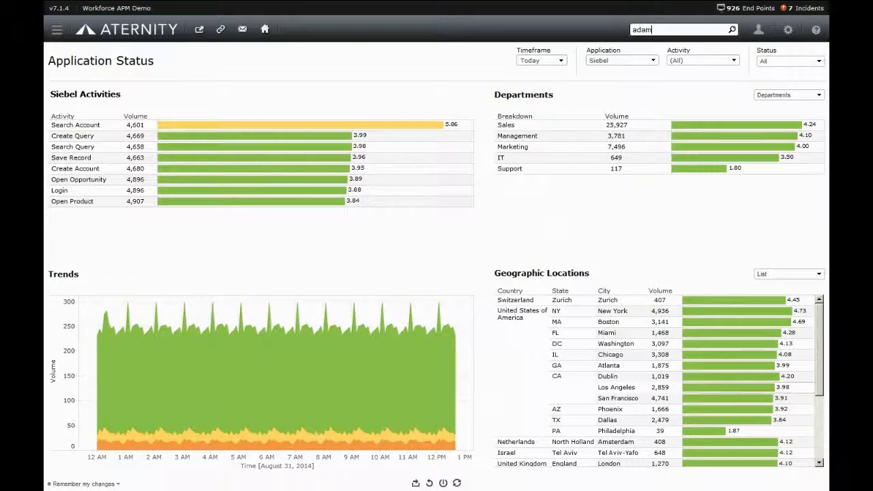
{"action": "left_click", "coordinate": [300, 126]}
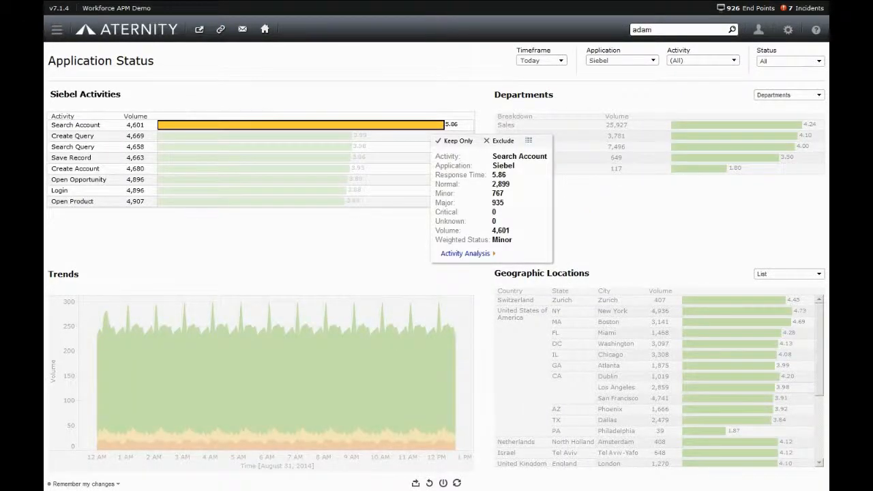
Drill into Activity Analysis for Siebel's Search Account activity, then bring up the dashboards list.
{"action": "left_click", "coordinate": [454, 141]}
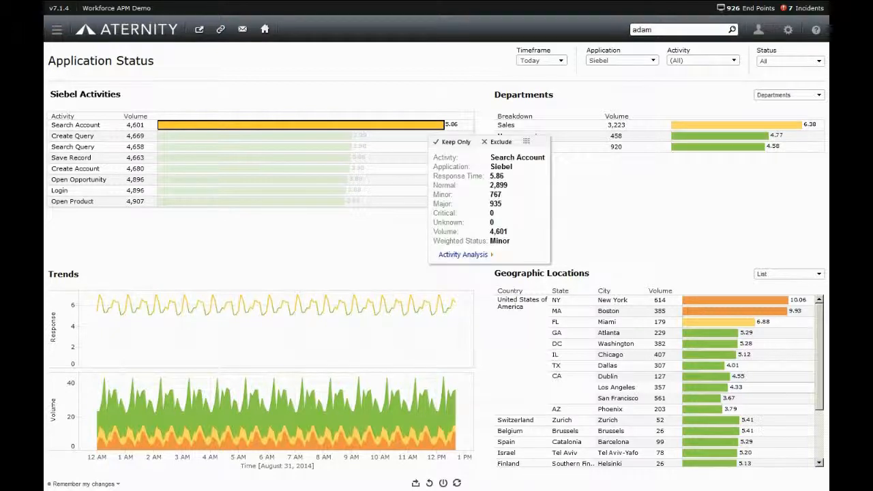
{"action": "left_click", "coordinate": [462, 253]}
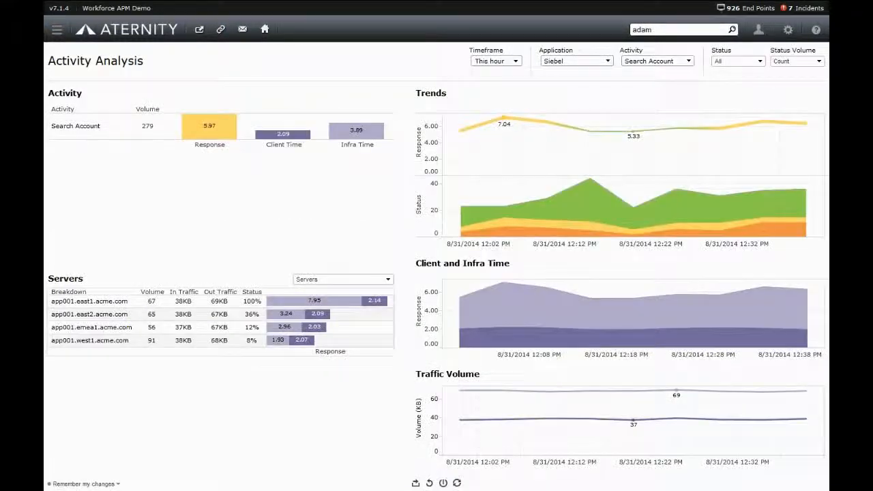
{"action": "left_click", "coordinate": [284, 134]}
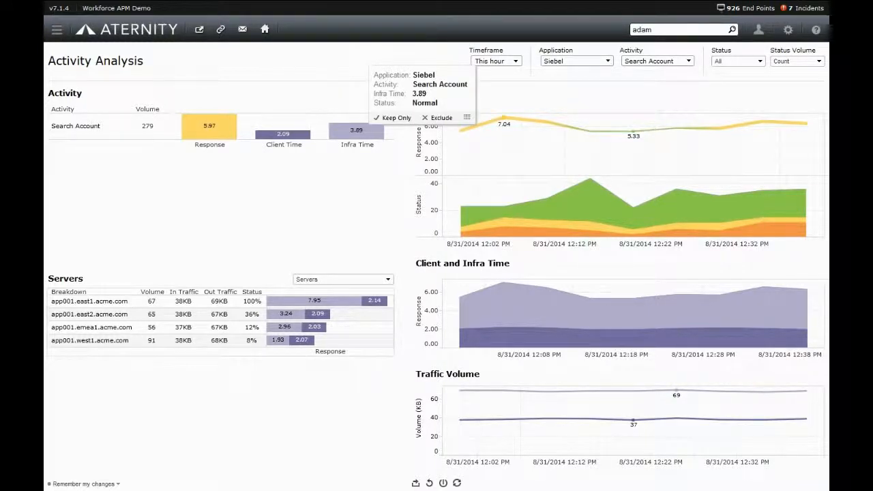
{"action": "left_click", "coordinate": [57, 30]}
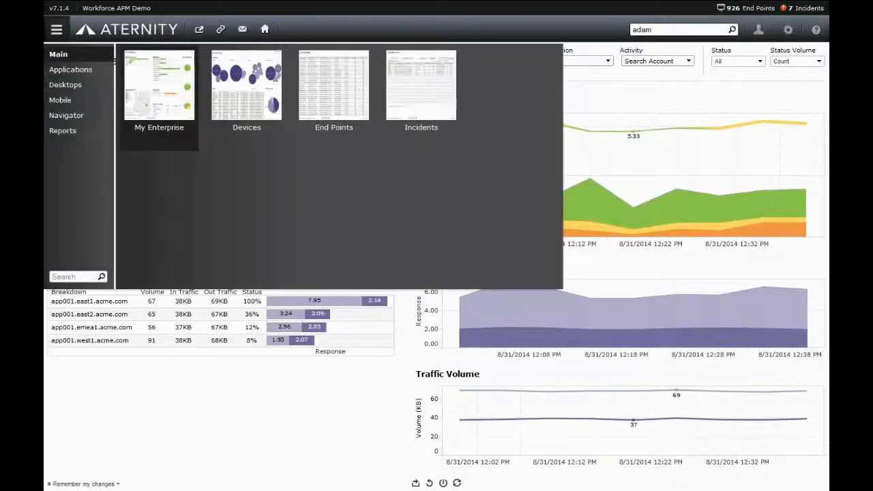
Review Applications SLA compliance, then move to Productivity's lost hours by activity and department.
{"action": "left_click", "coordinate": [421, 85]}
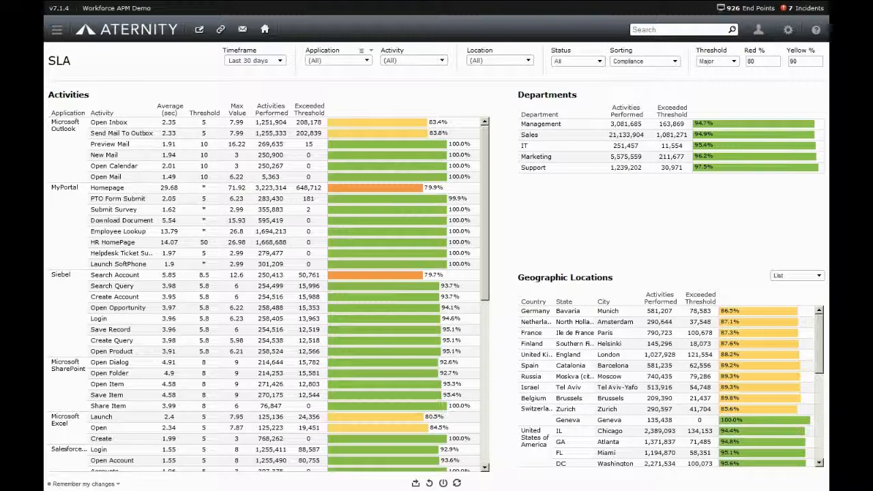
{"action": "left_click", "coordinate": [371, 60]}
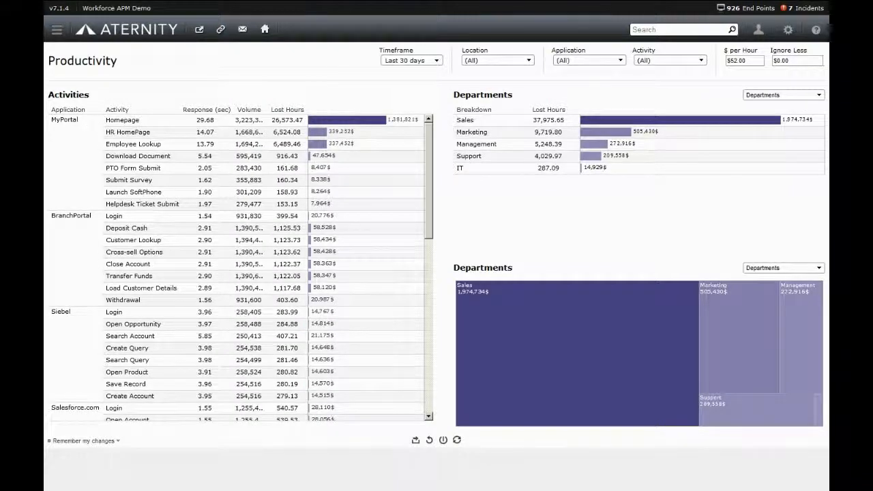
Compare BranchPortal activity times on Desktop versus Virtual Desktop over seven days, keeping Virtual Desktop as target.
{"action": "left_click", "coordinate": [368, 120]}
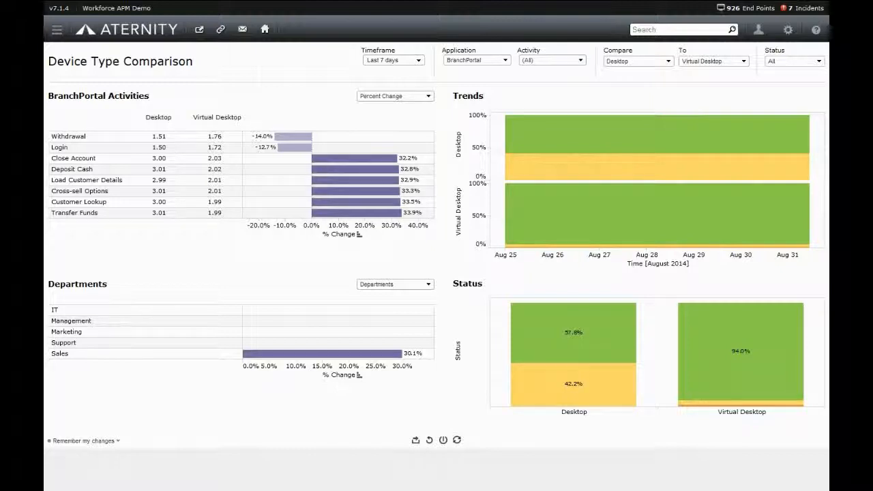
{"action": "left_click", "coordinate": [744, 60]}
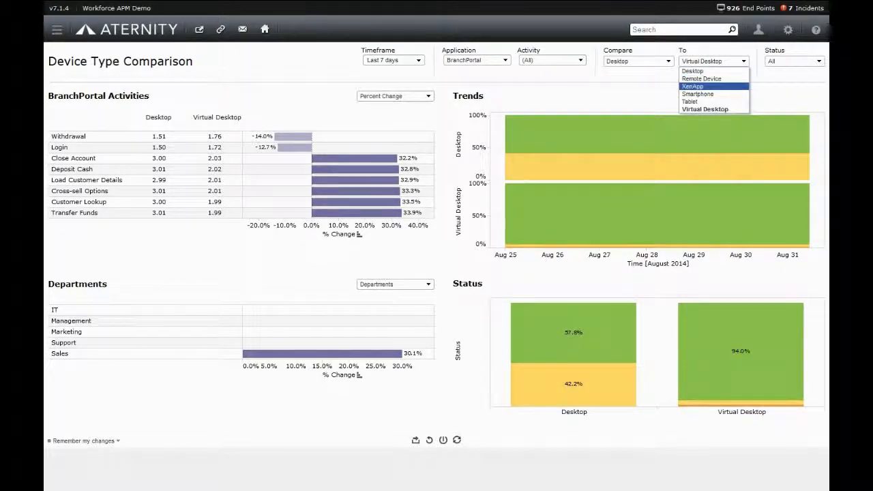
{"action": "mouse_move", "coordinate": [690, 101]}
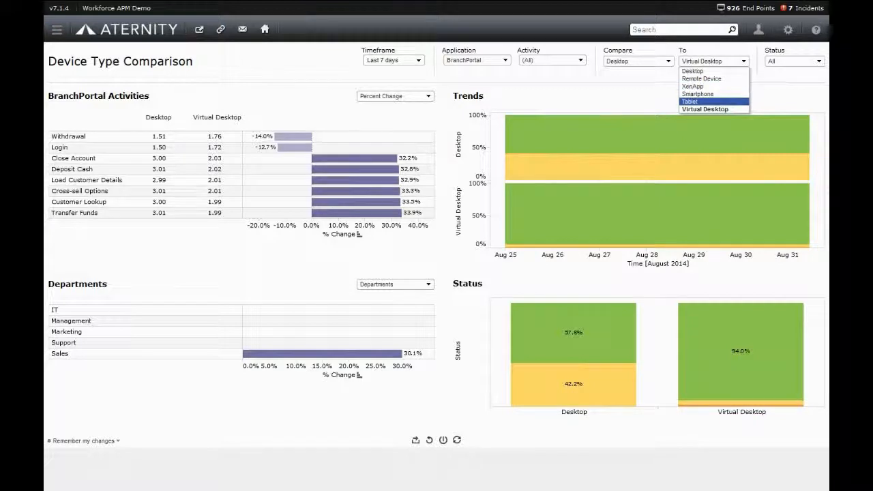
{"action": "left_click", "coordinate": [704, 109]}
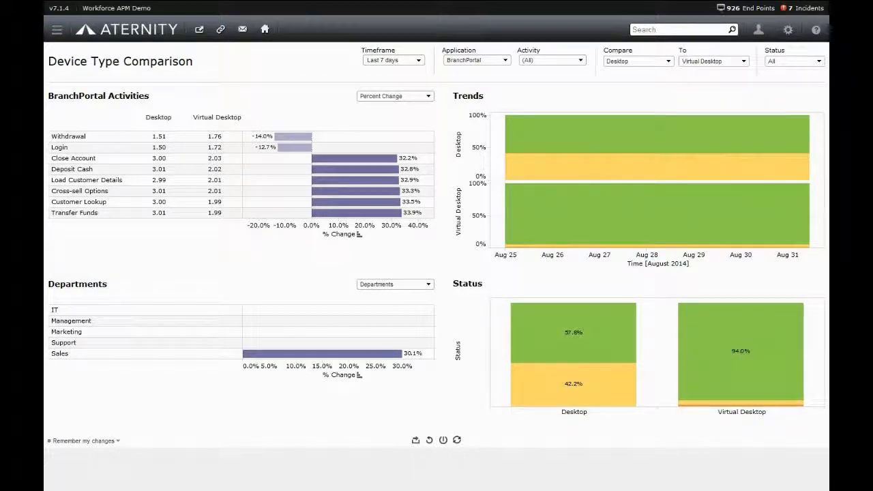